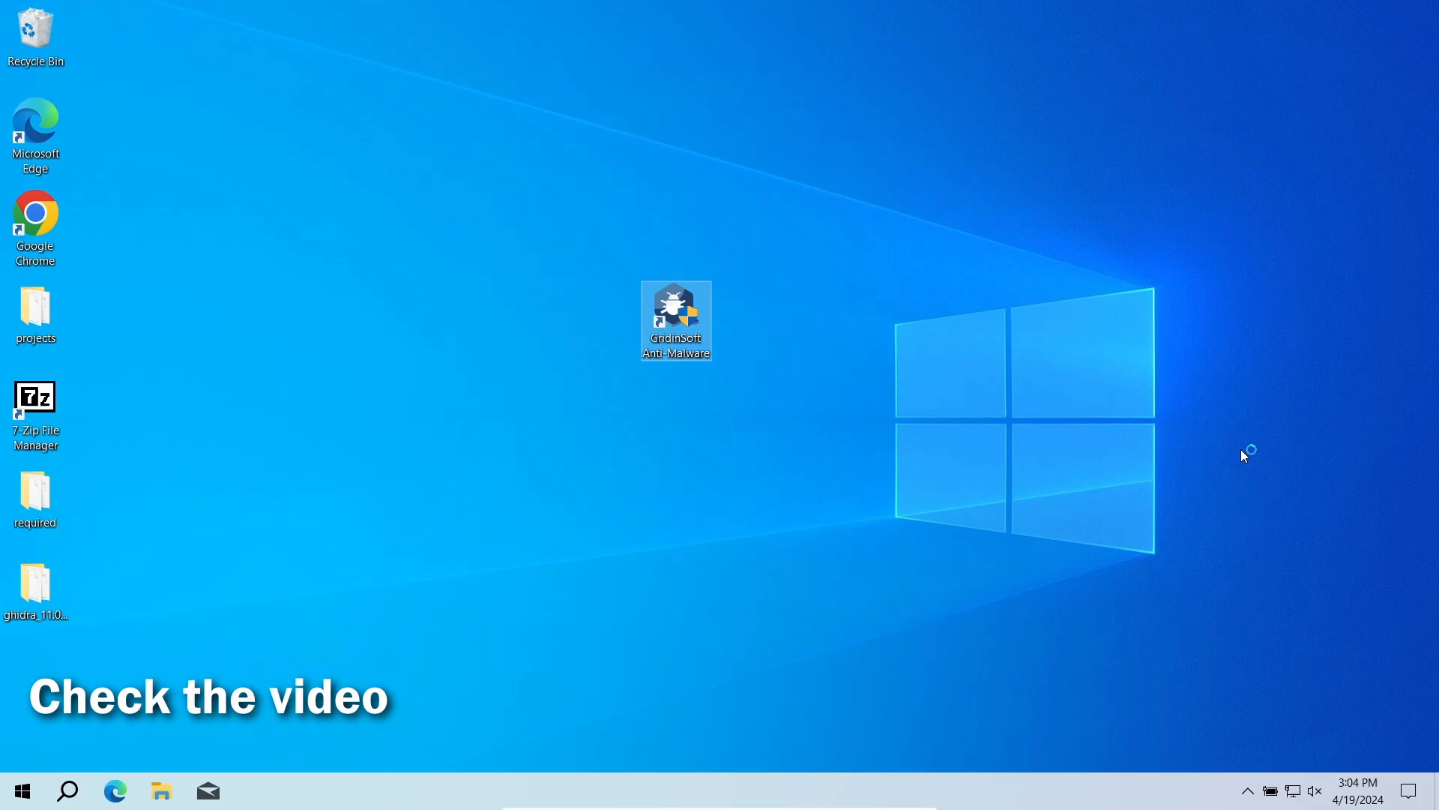
Step: Launch Gridinsoft Anti-Malware from the desktop and start a full scan of all drives
double_click(676, 319)
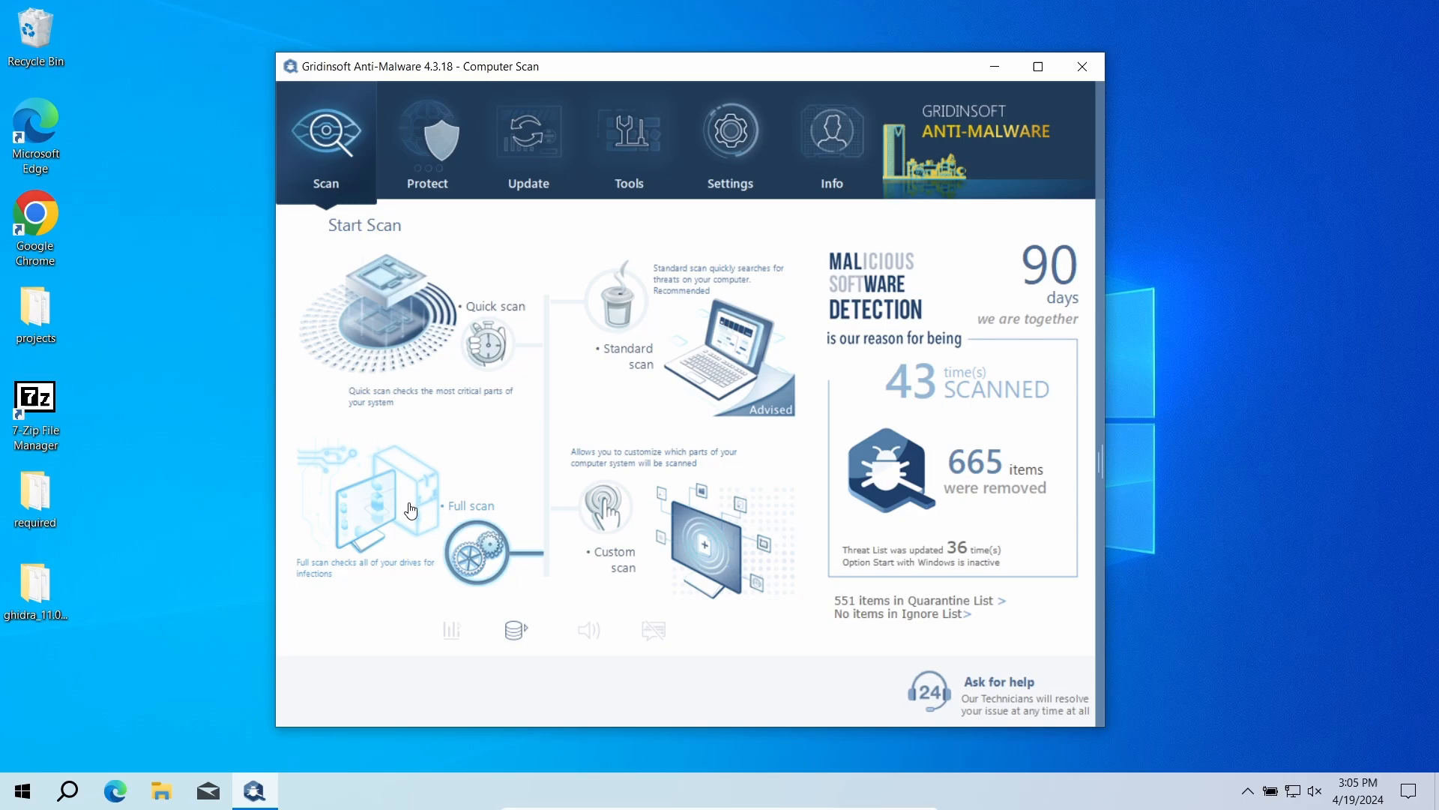
click(411, 510)
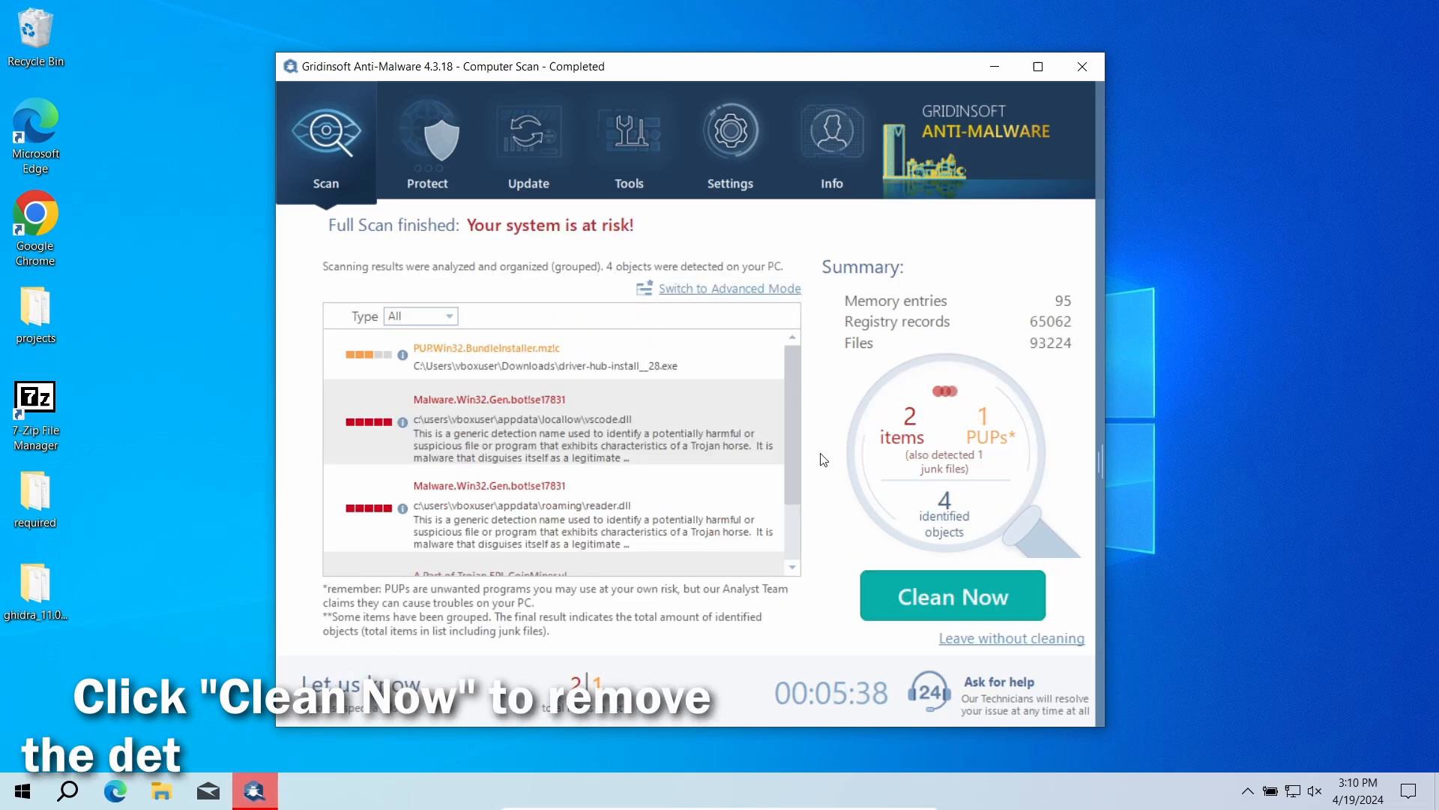
Step: Clean all 4 detected threats, dismiss the removal summary and return to the scan overview
click(952, 596)
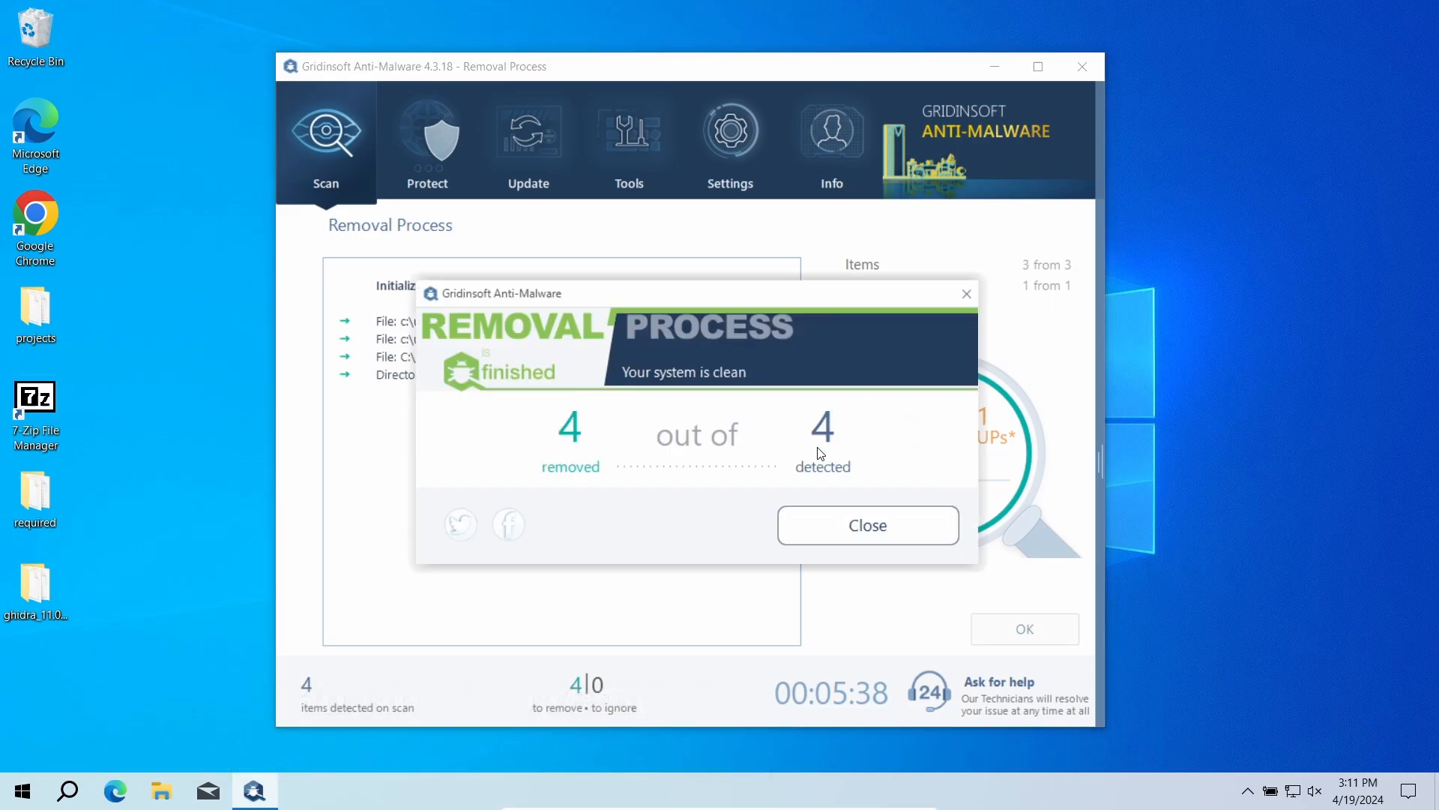
mouse_move(954, 485)
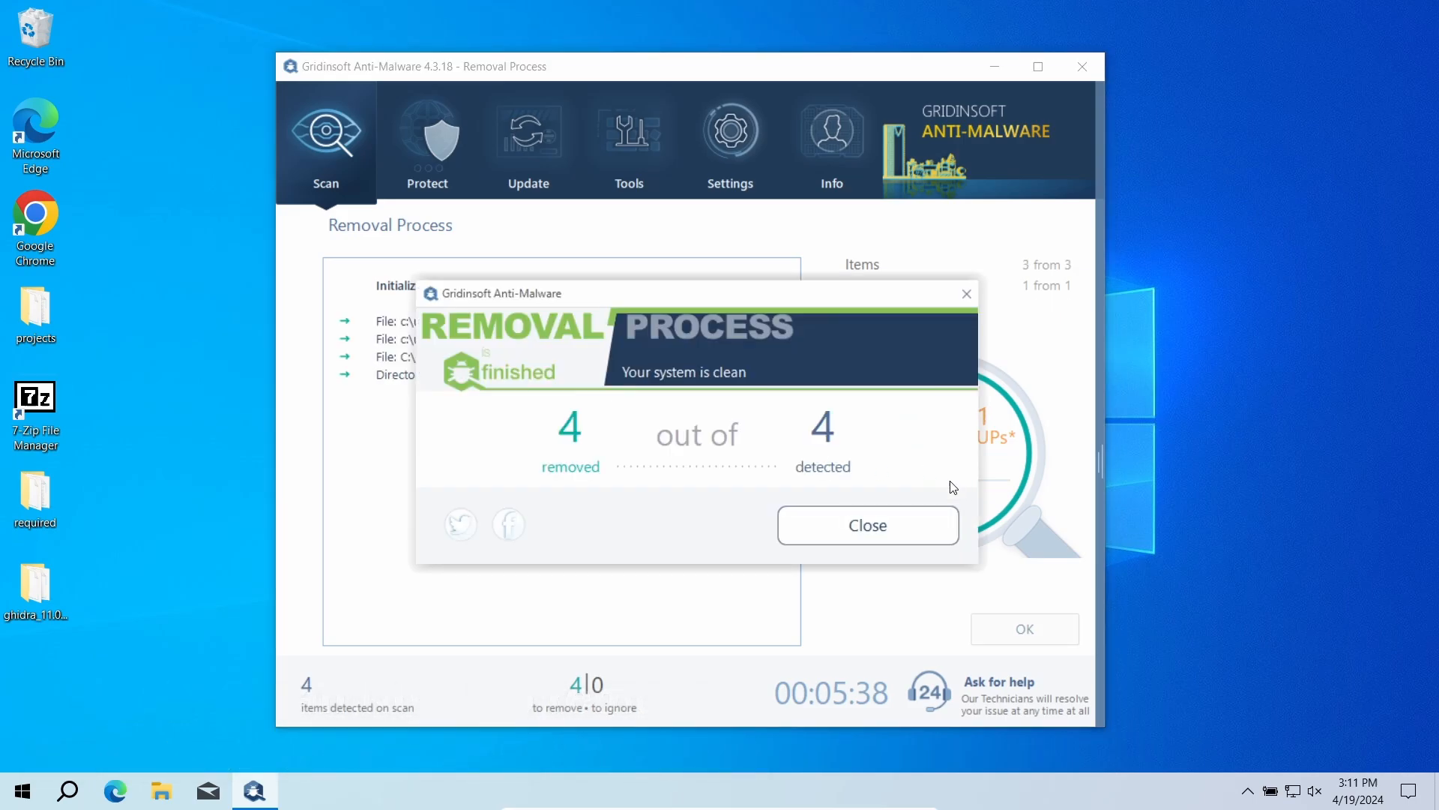
click(865, 524)
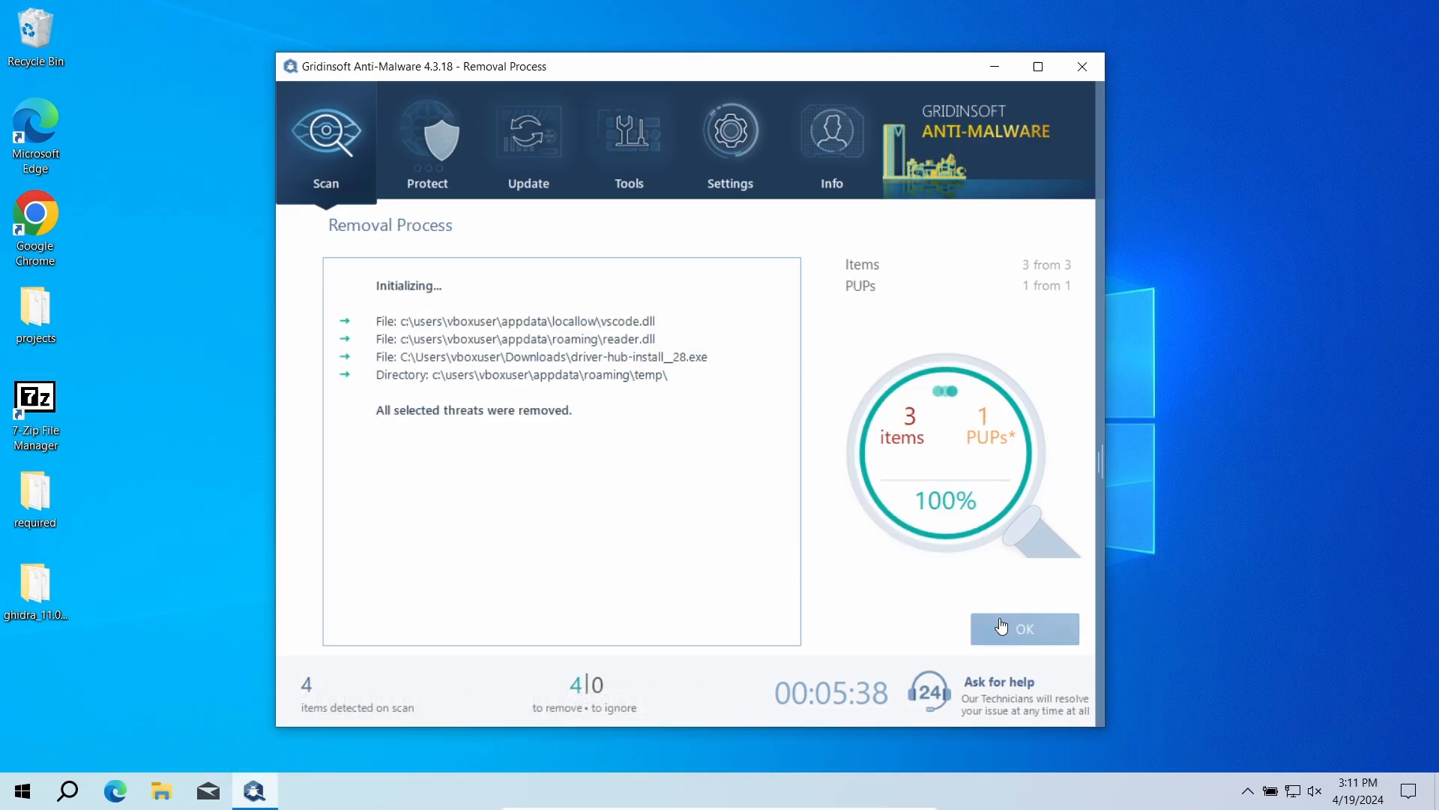
click(1024, 628)
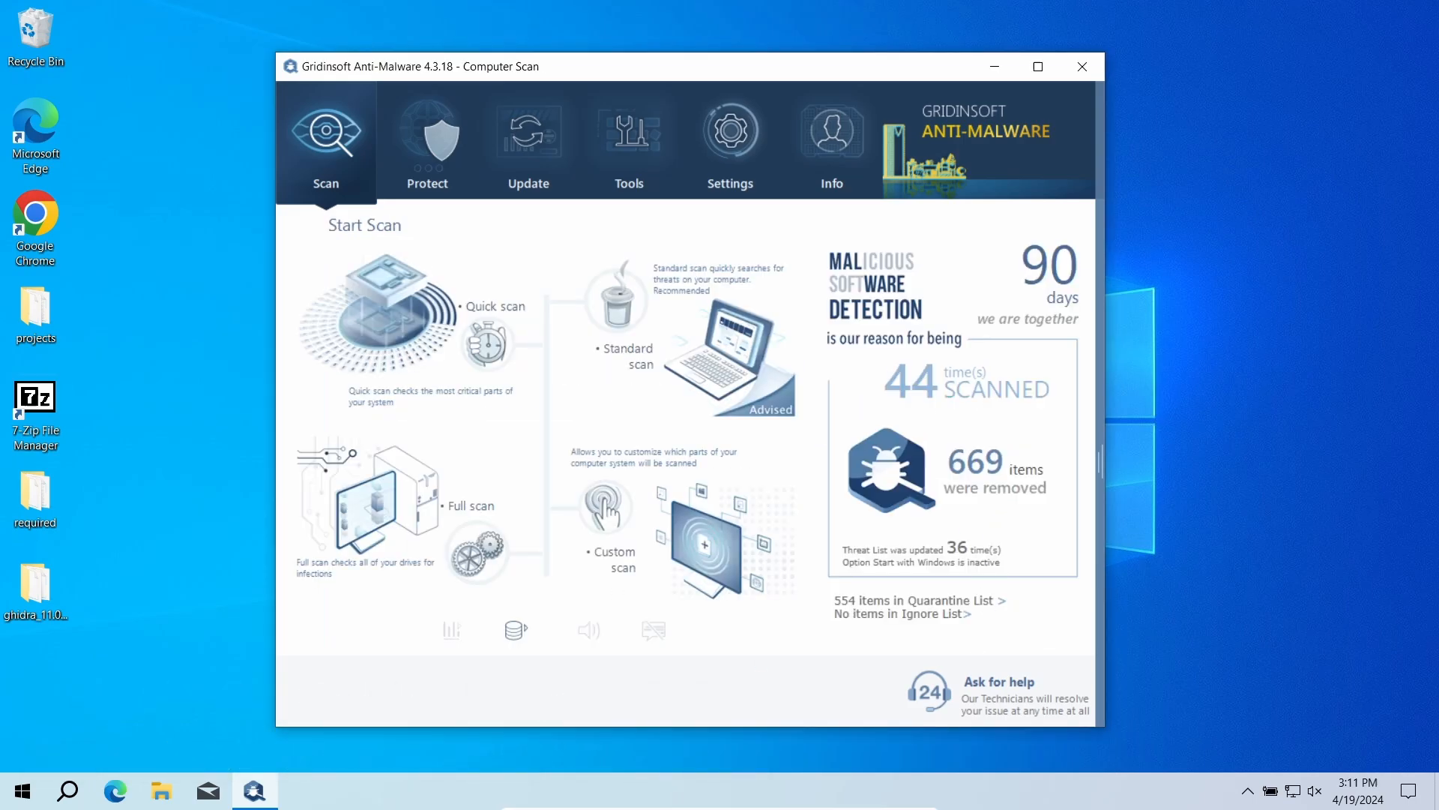